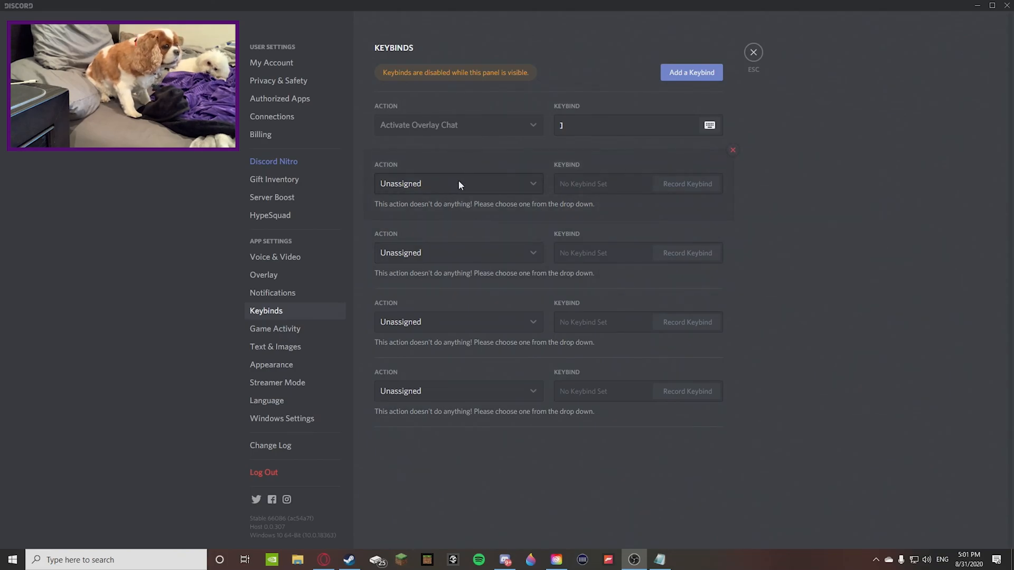
pyautogui.moveTo(593, 171)
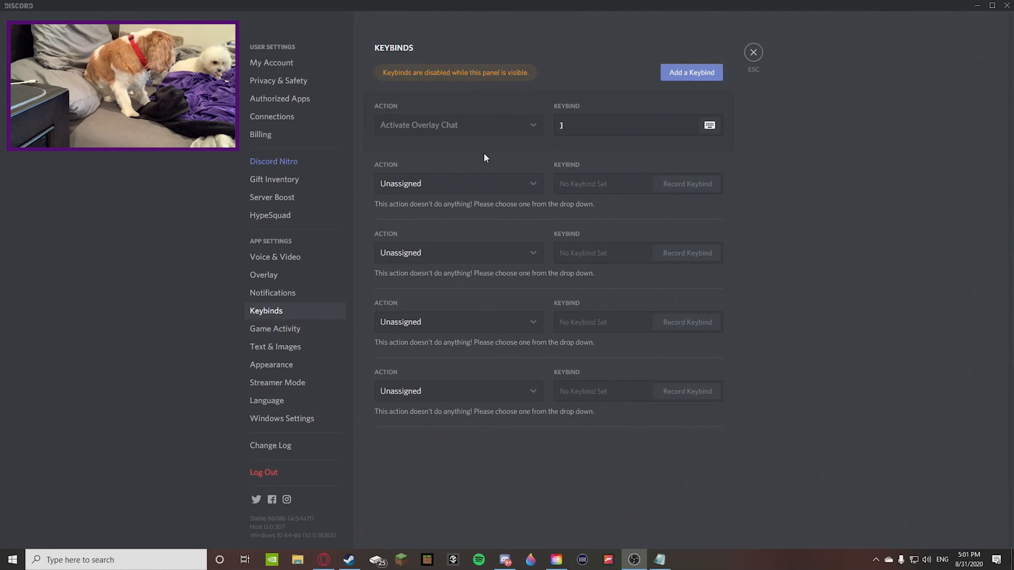
pyautogui.moveTo(709, 104)
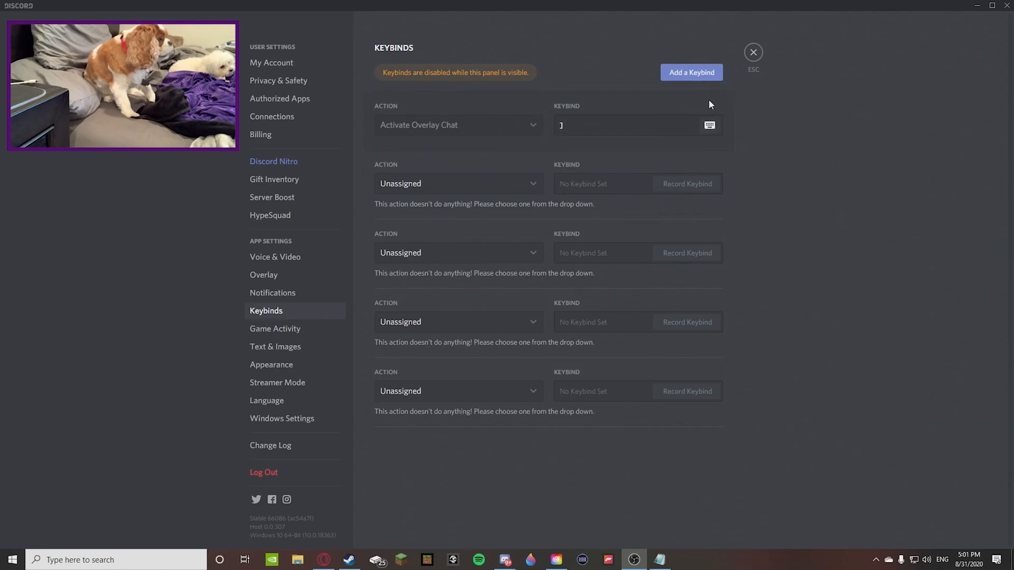
# - Remove the empty Unassigned keybind rows, then add one fresh unassigned keybind
pyautogui.click(457, 183)
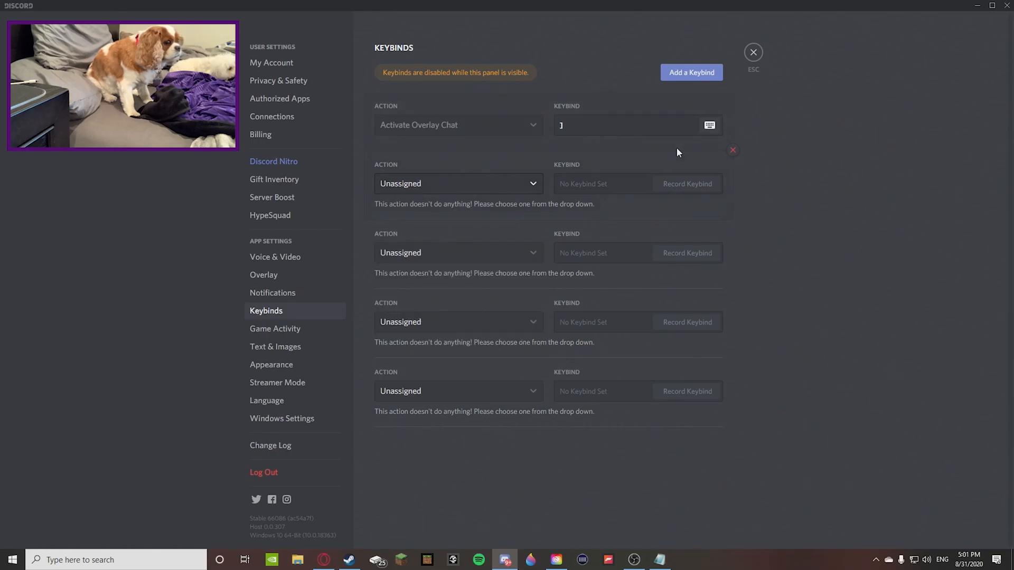
pyautogui.click(732, 150)
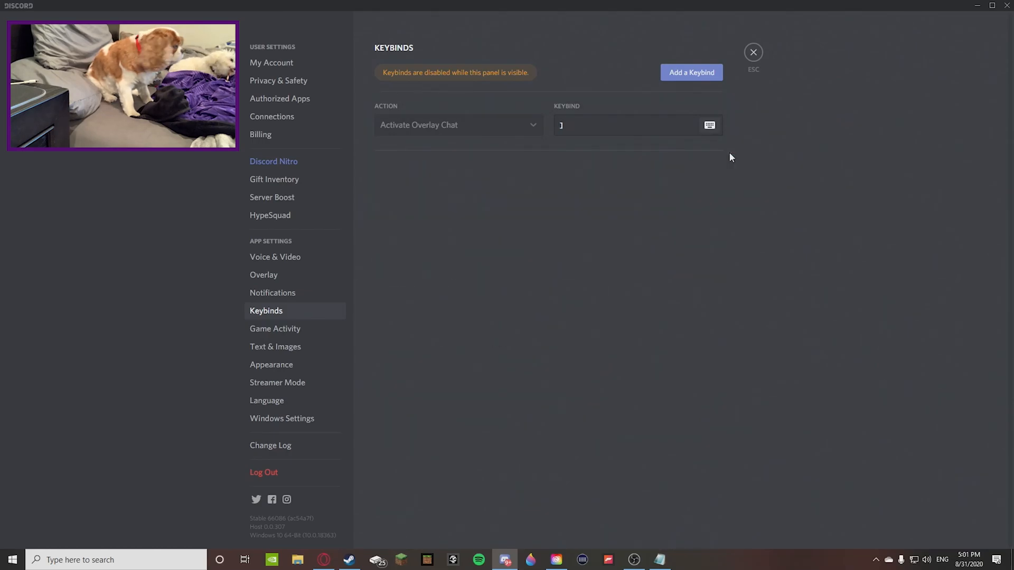
pyautogui.click(691, 72)
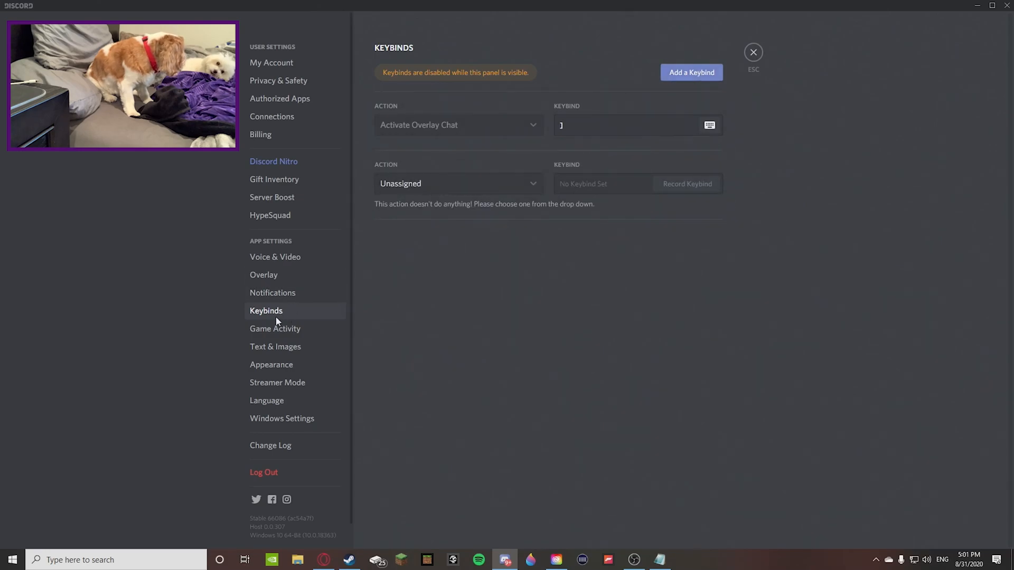
pyautogui.moveTo(278, 303)
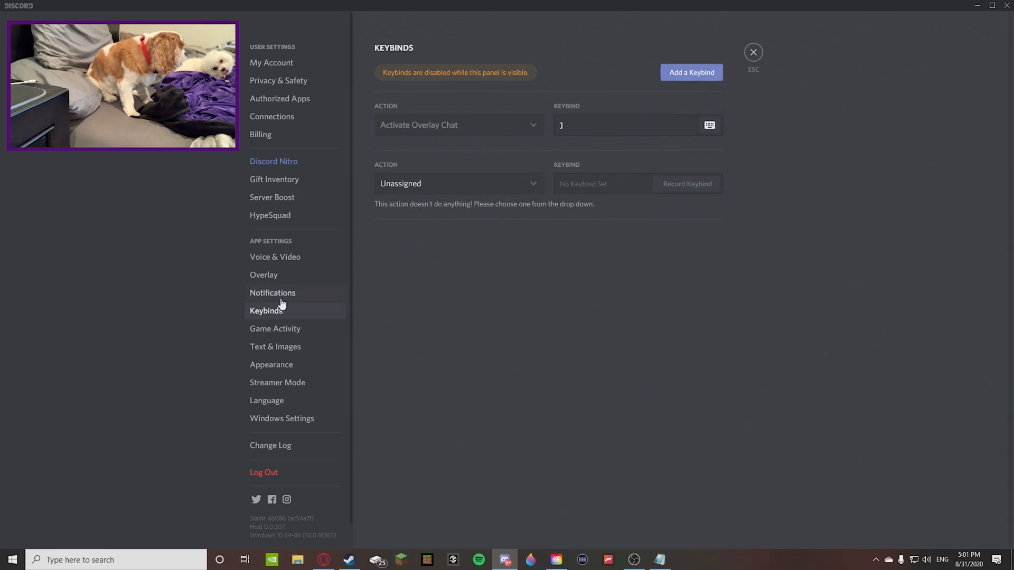
pyautogui.moveTo(488, 309)
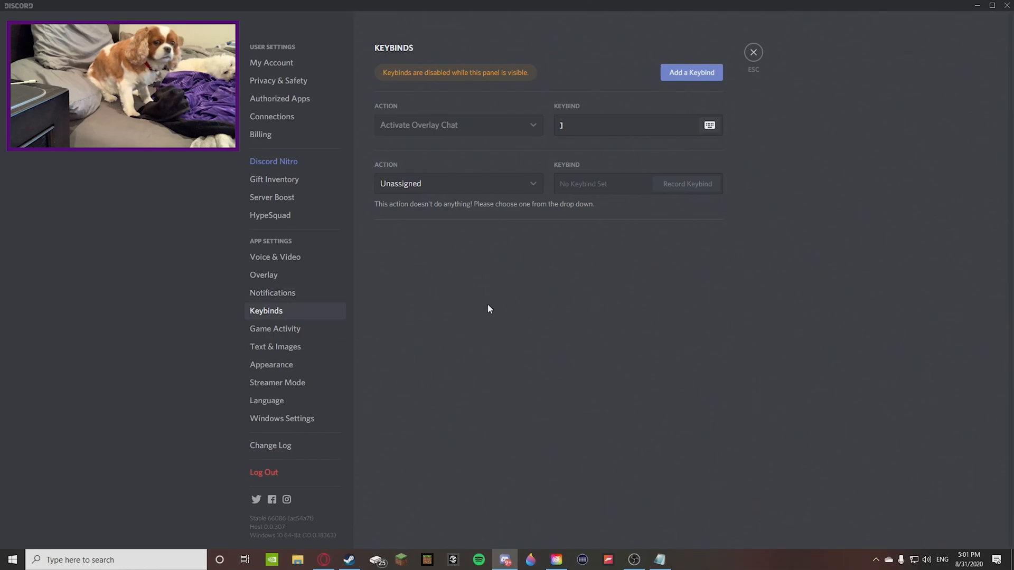
# - Browse the new keybind's Action list to its end, leaving it Unassigned
pyautogui.click(458, 182)
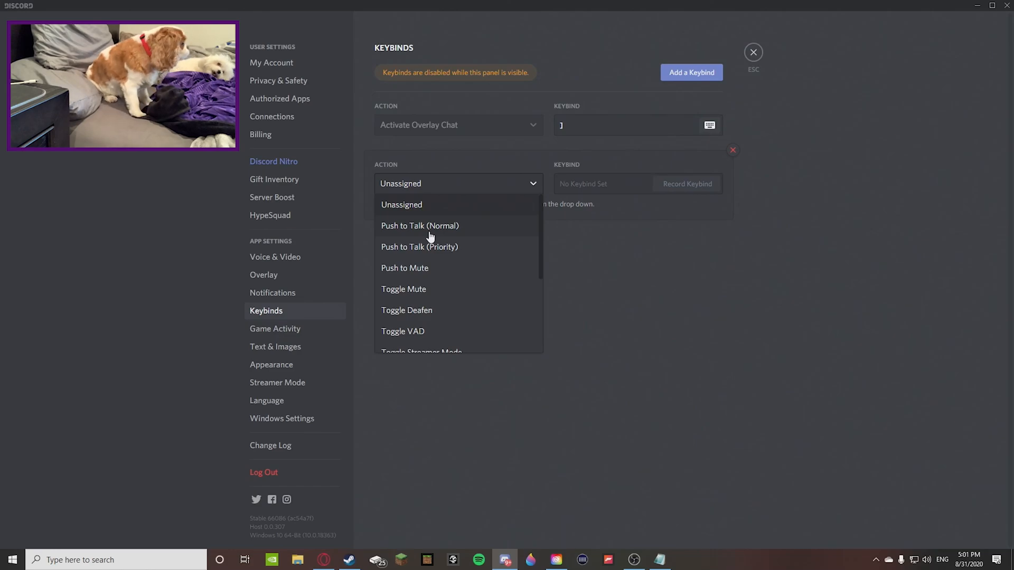
pyautogui.moveTo(470, 260)
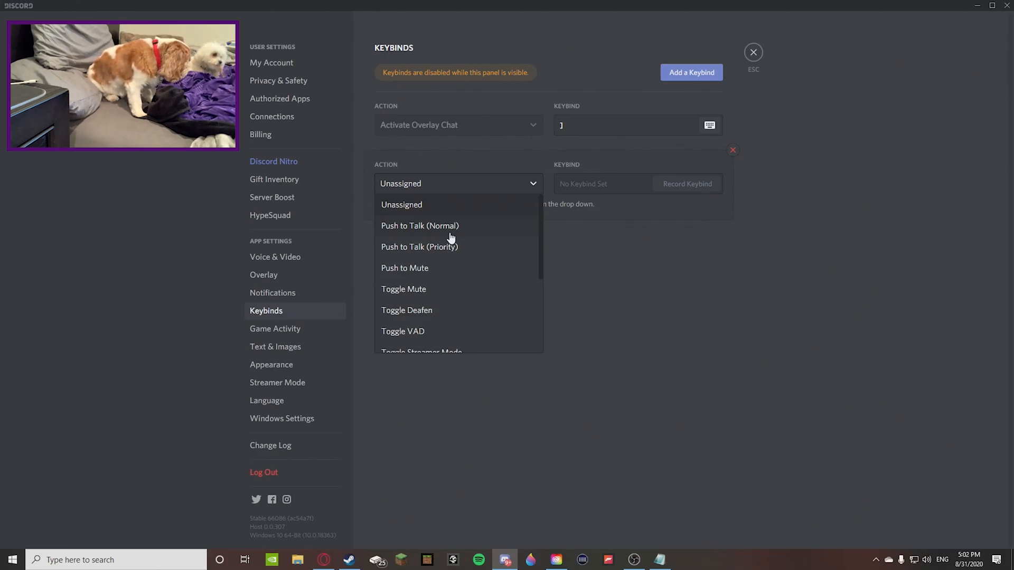
pyautogui.moveTo(405, 243)
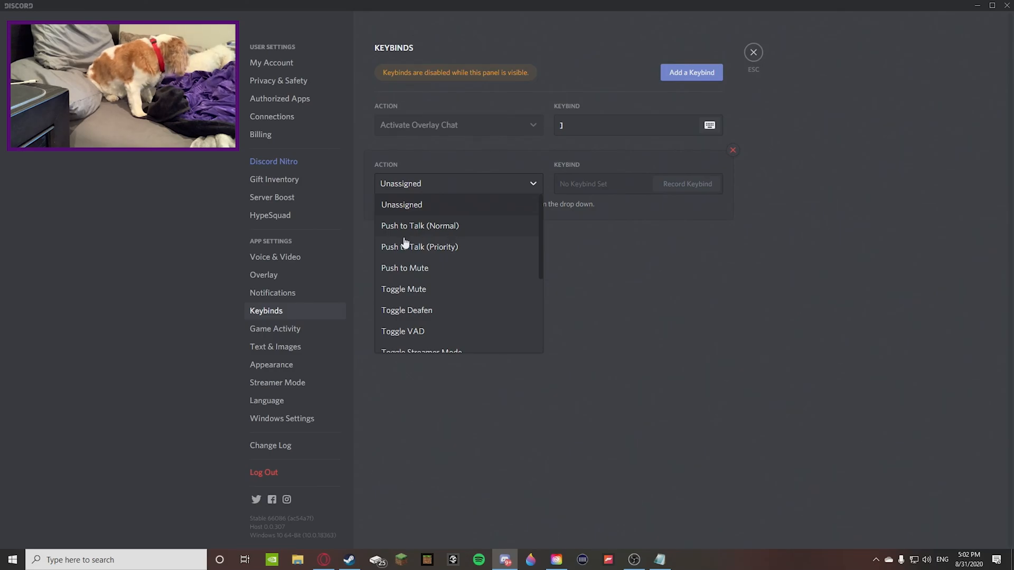
pyautogui.moveTo(414, 272)
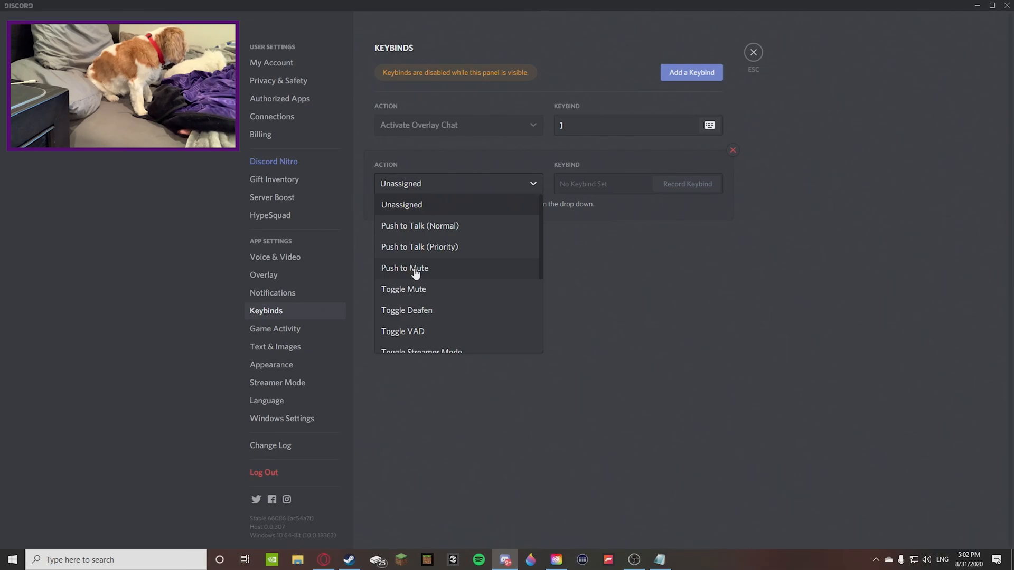
pyautogui.moveTo(436, 298)
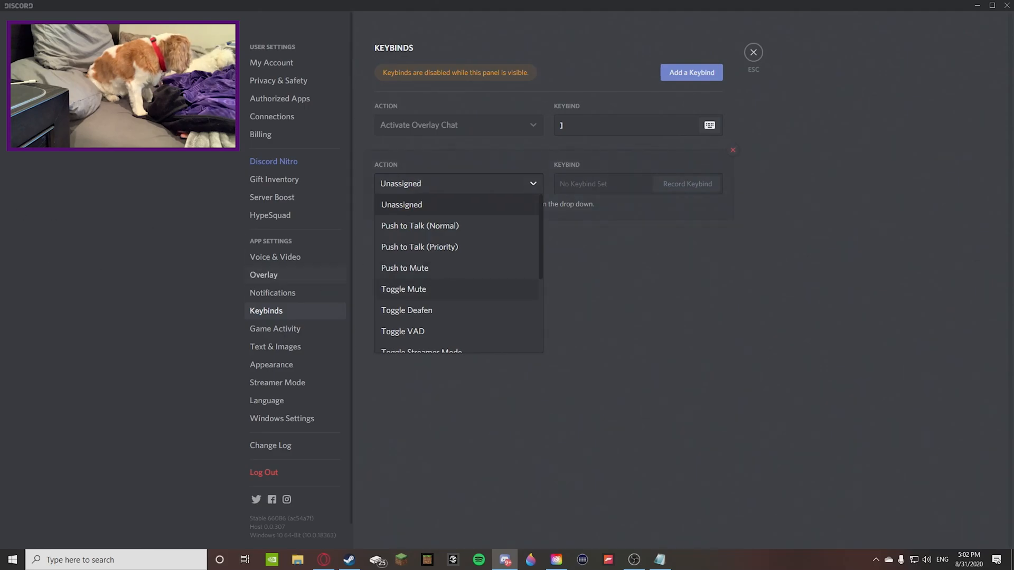
pyautogui.moveTo(571, 390)
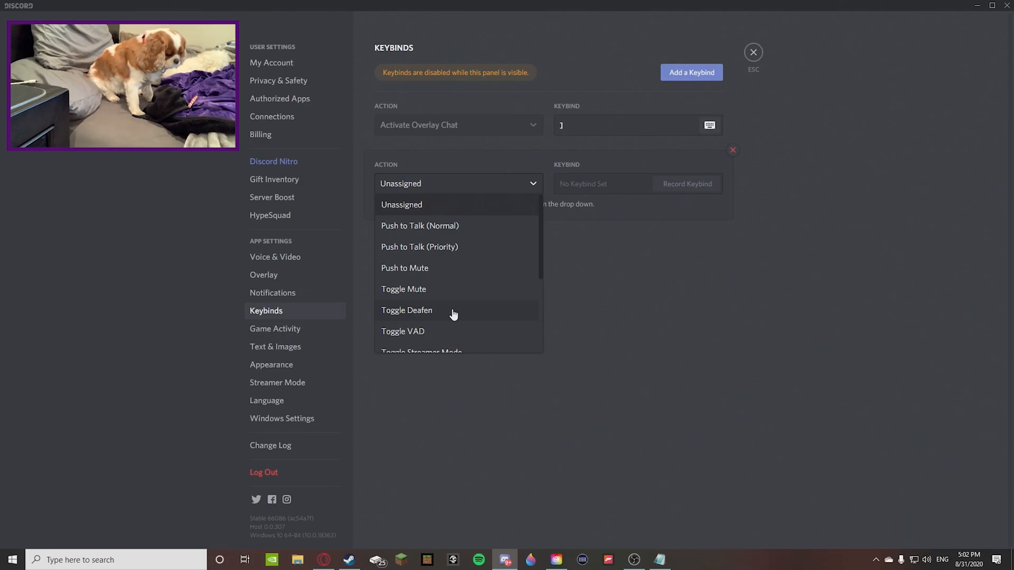
pyautogui.moveTo(456, 335)
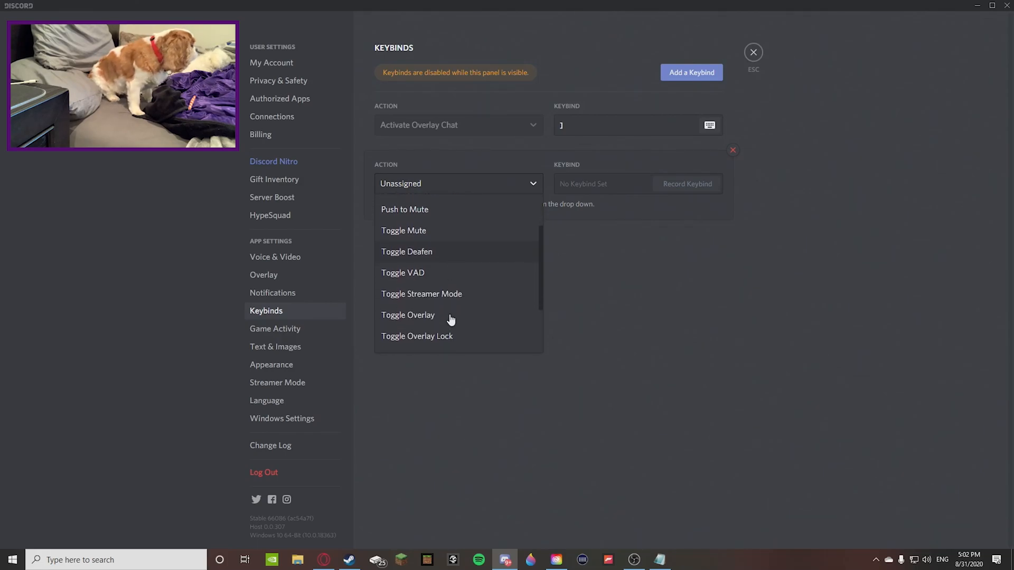
pyautogui.scroll(-3)
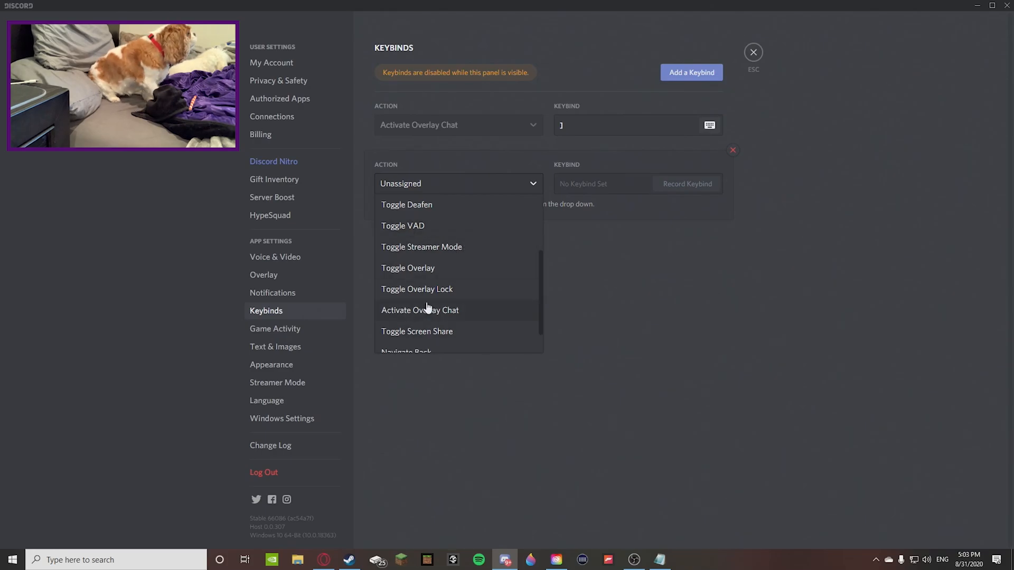
pyautogui.moveTo(486, 352)
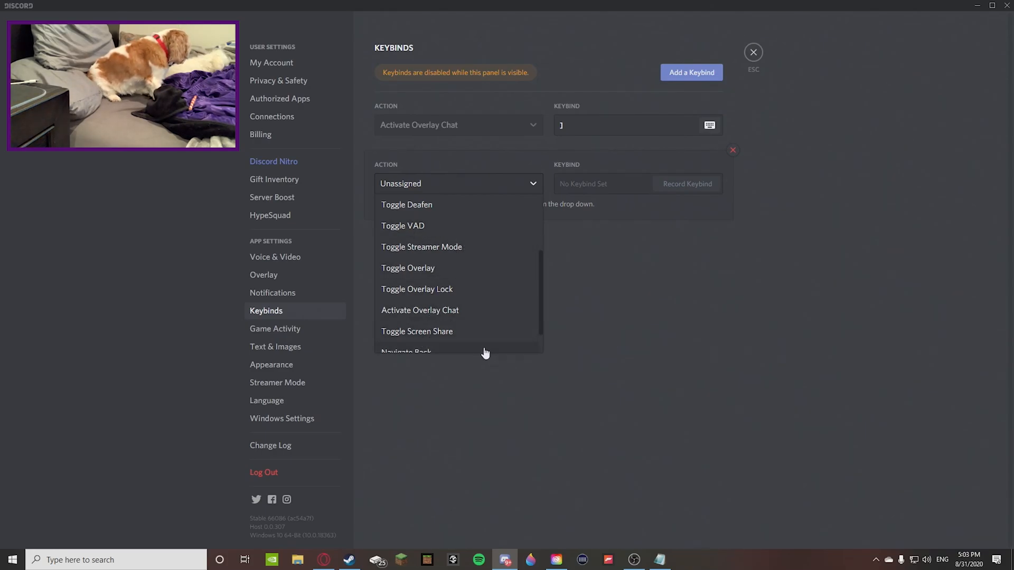
pyautogui.scroll(-3)
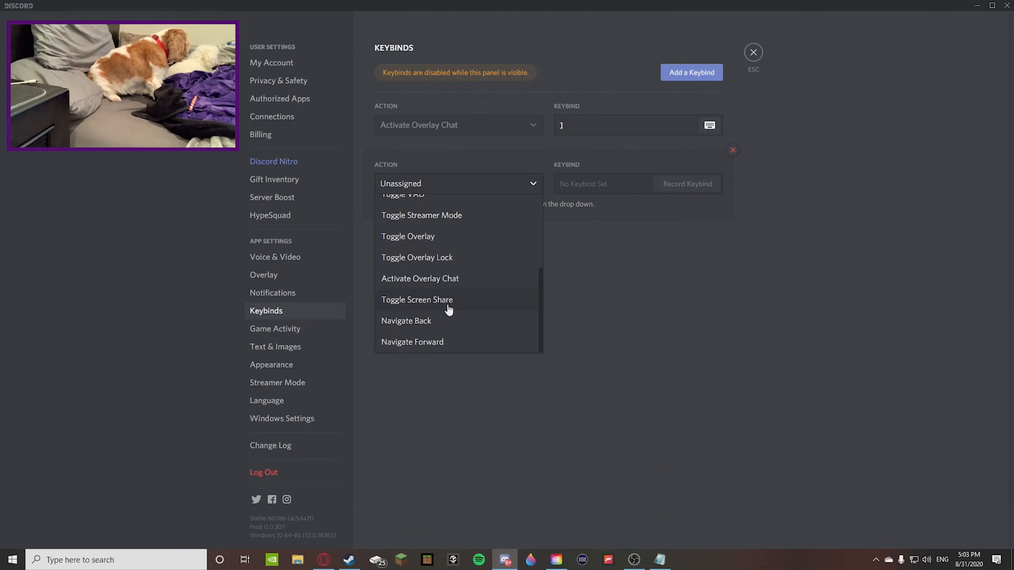
pyautogui.moveTo(446, 304)
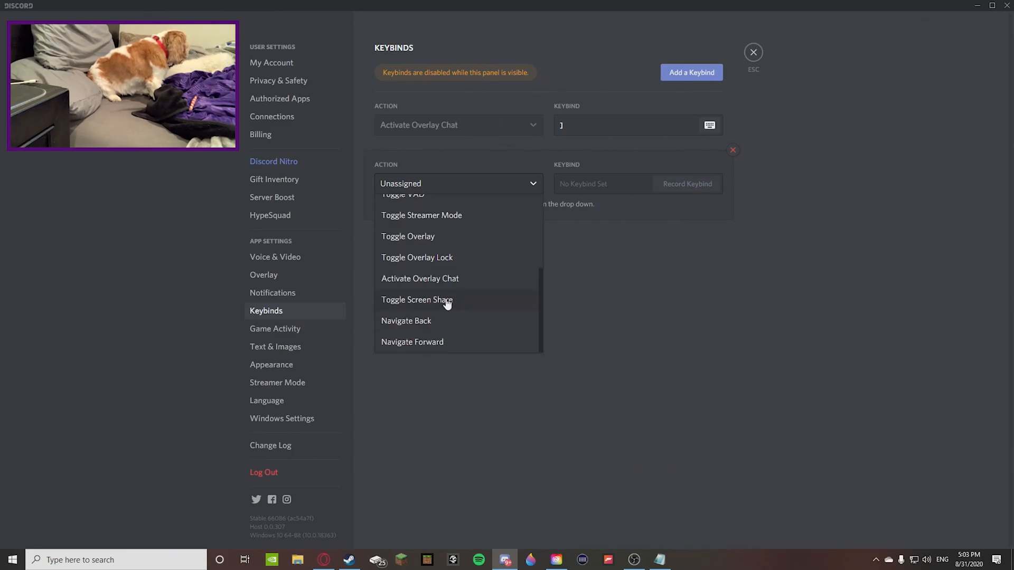
pyautogui.moveTo(442, 317)
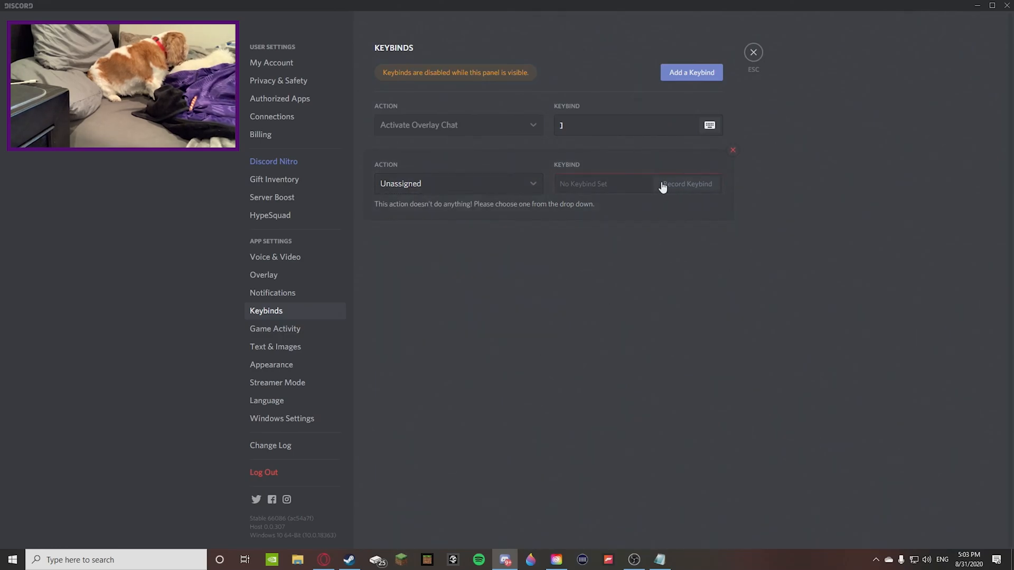
# - Record test keys (Backspace, S, V) as the unassigned keybind's shortcut
pyautogui.click(685, 183)
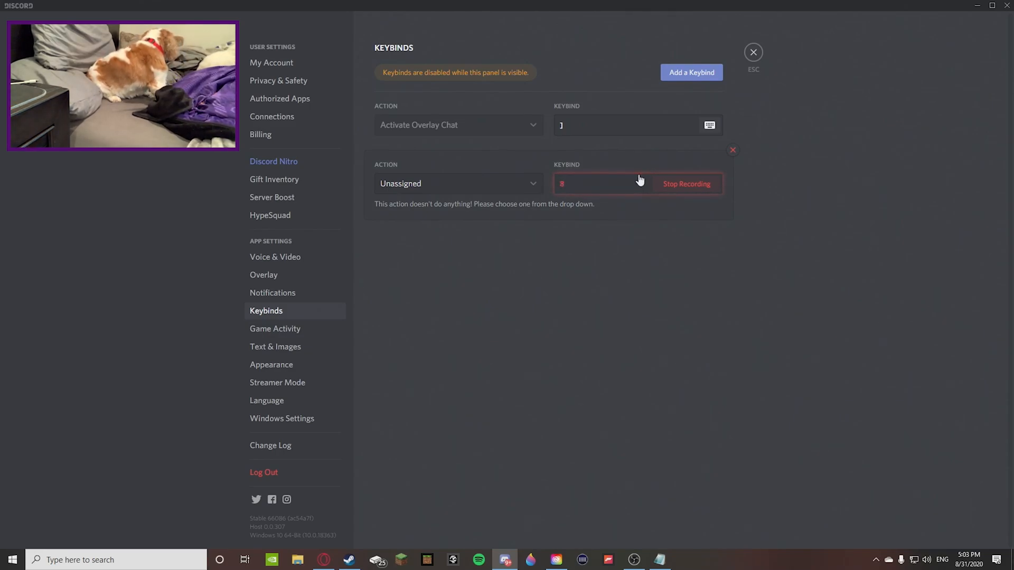
pyautogui.press('backspace')
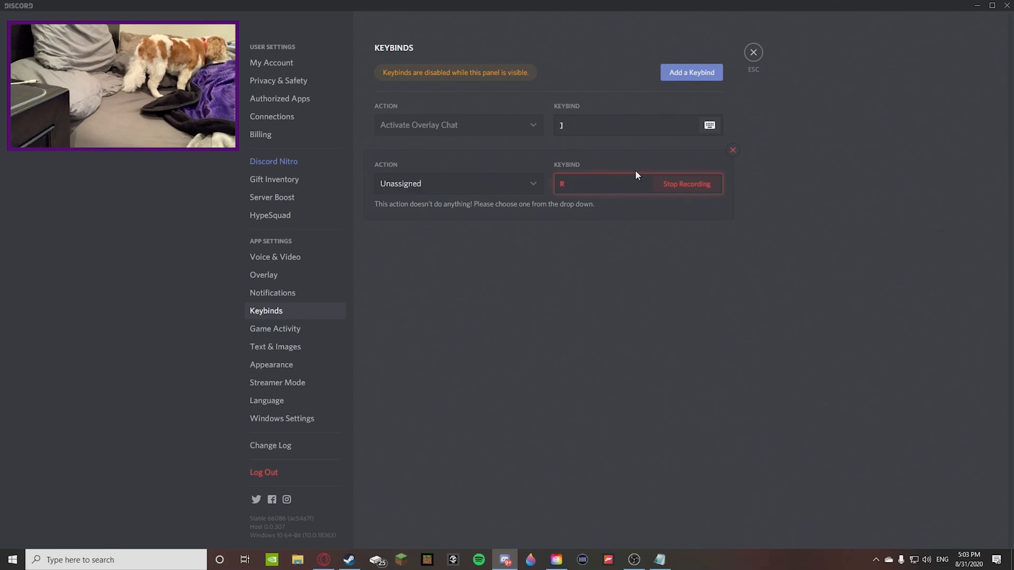
pyautogui.press('s')
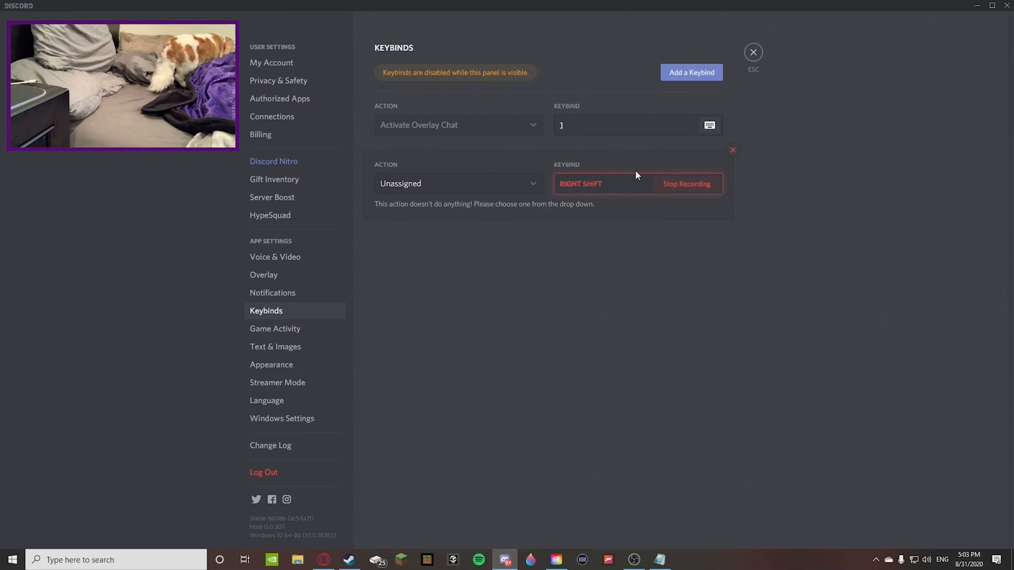
pyautogui.press('v')
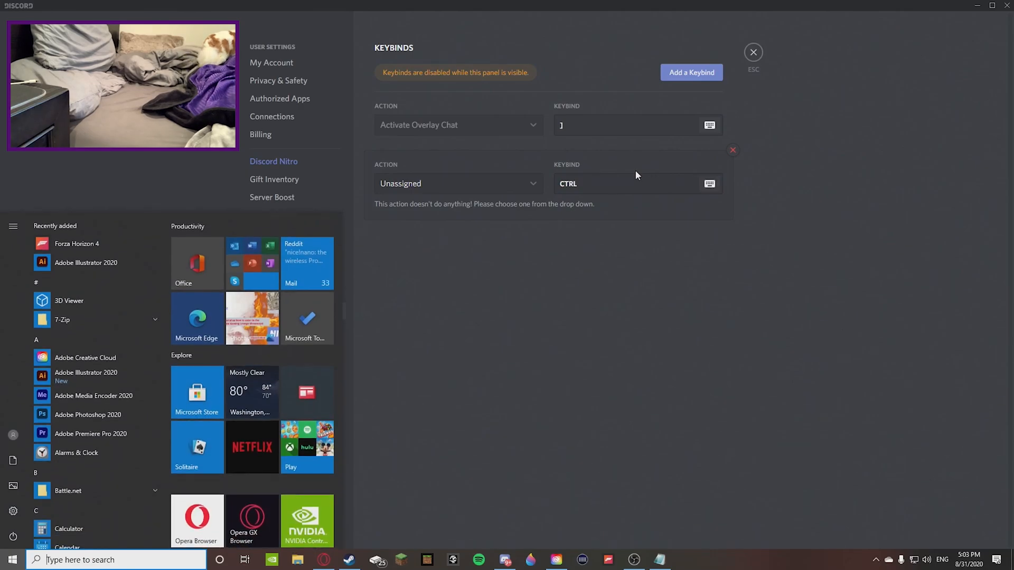
# - Restart key capture, then remove the unassigned keybind entry
pyautogui.click(627, 183)
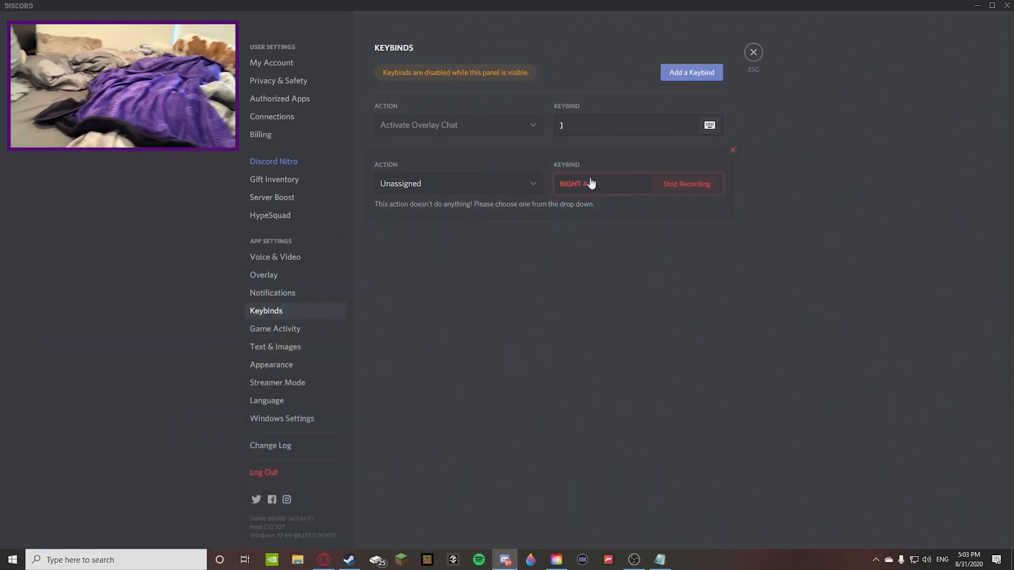
pyautogui.rightClick(595, 183)
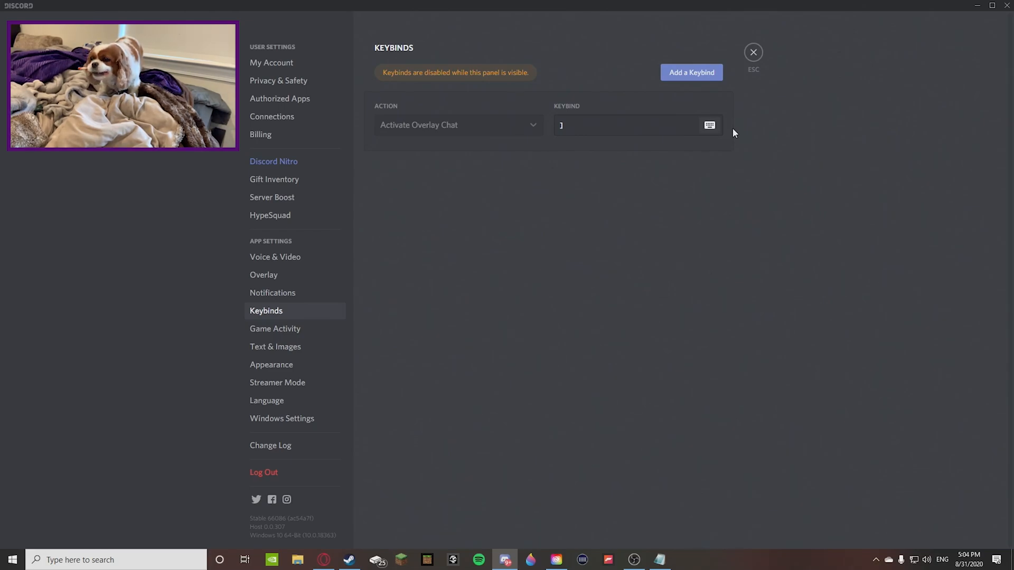
pyautogui.moveTo(526, 349)
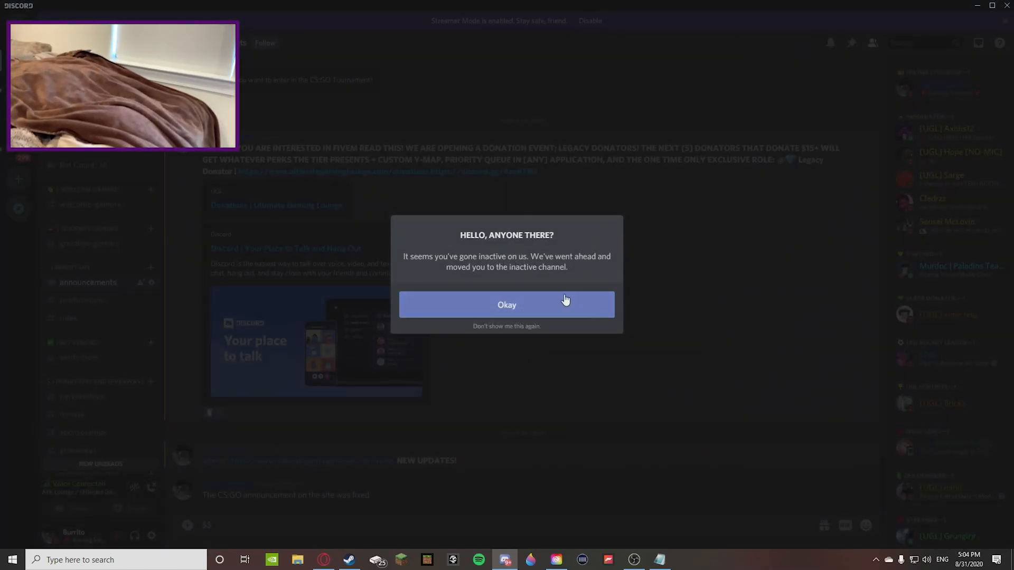
pyautogui.click(506, 304)
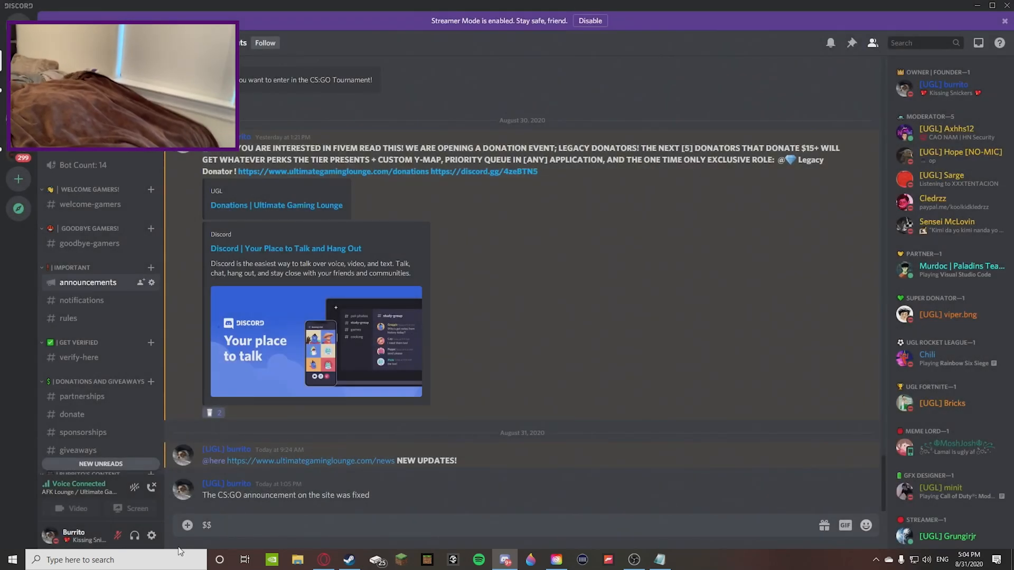
pyautogui.click(152, 536)
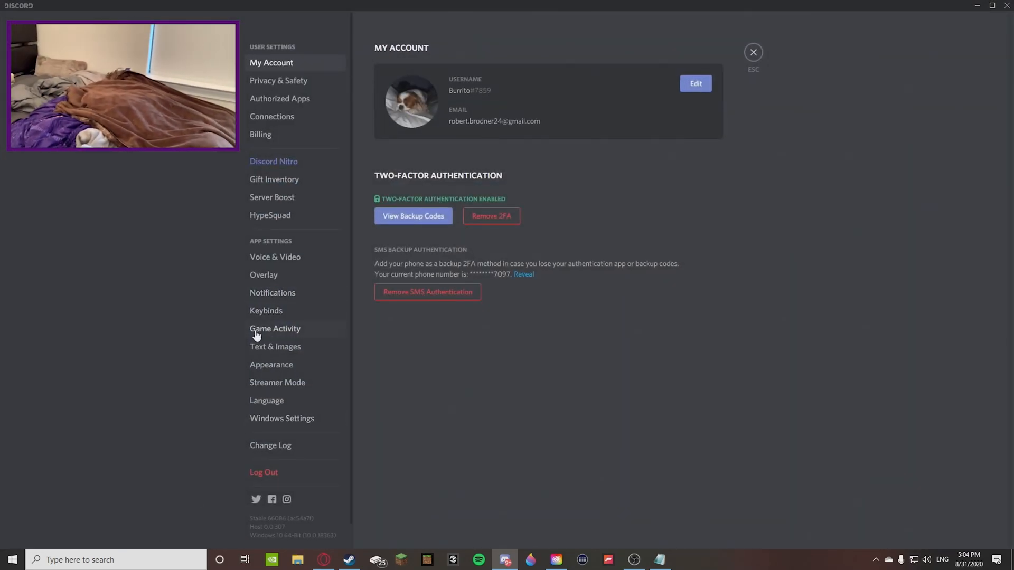
pyautogui.click(266, 311)
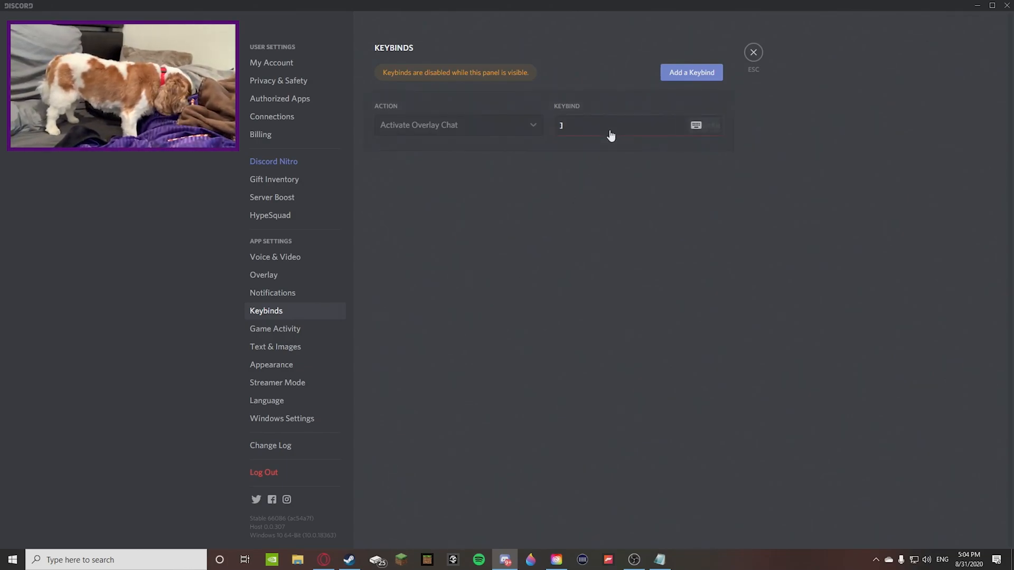
# - Start re-recording the Activate Overlay Chat shortcut and try Backspace as a key
pyautogui.click(621, 125)
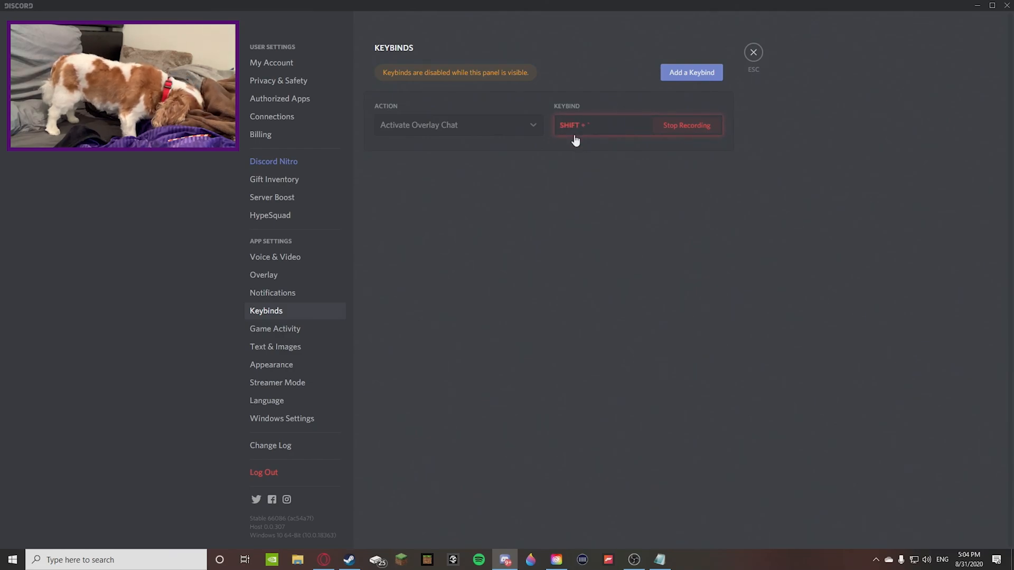
pyautogui.press('backspace')
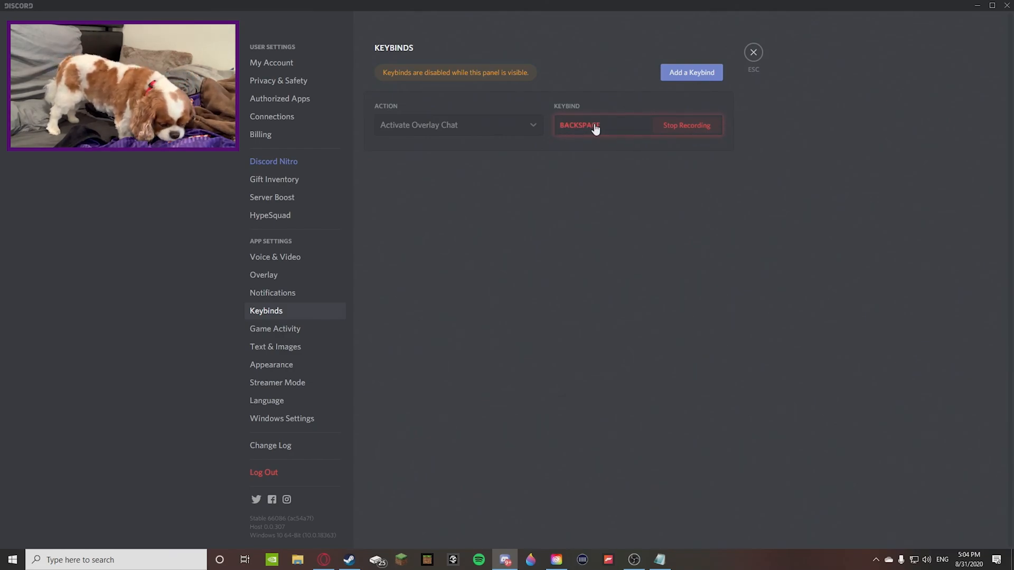
pyautogui.press('backspace')
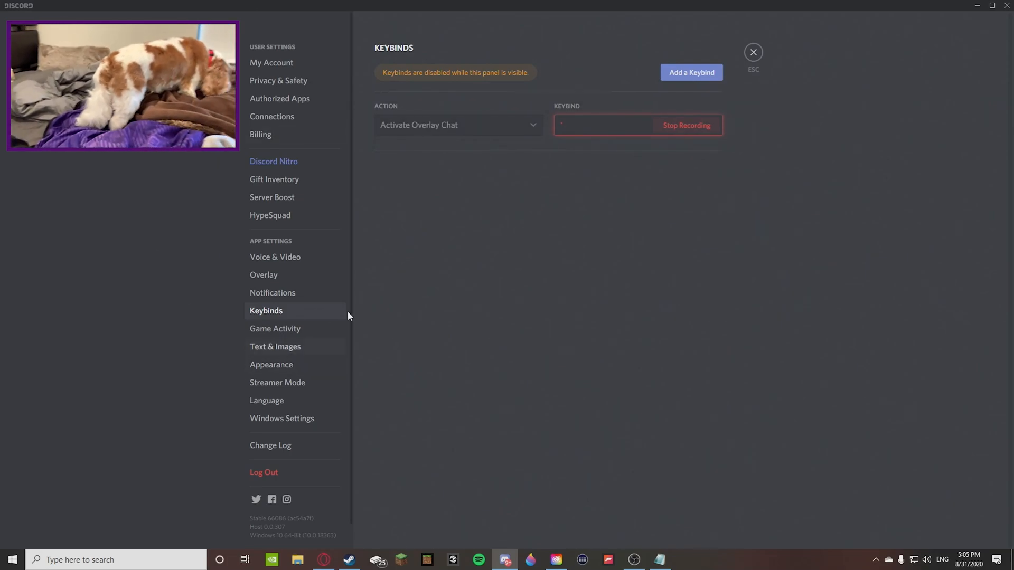
pyautogui.moveTo(419, 245)
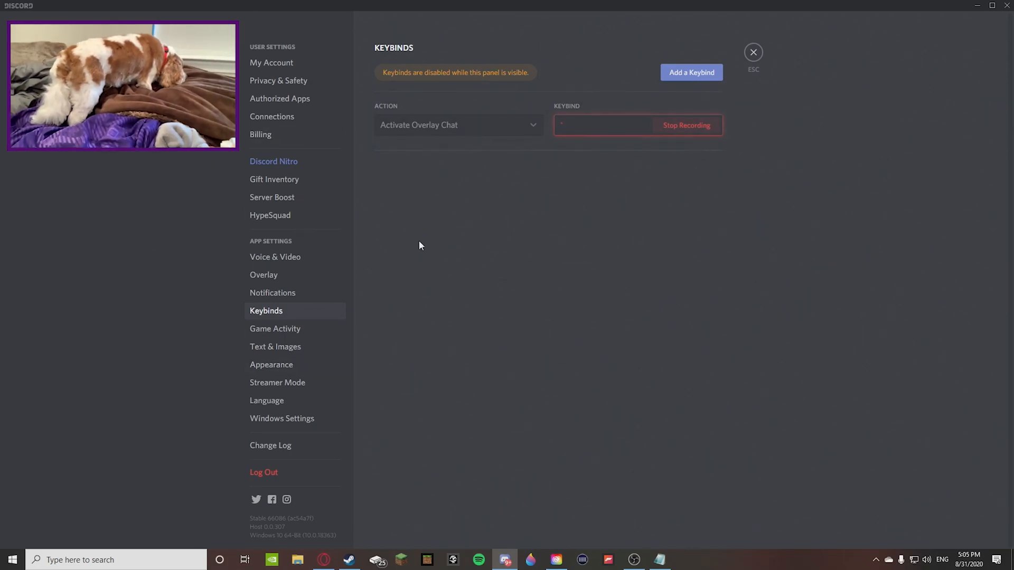